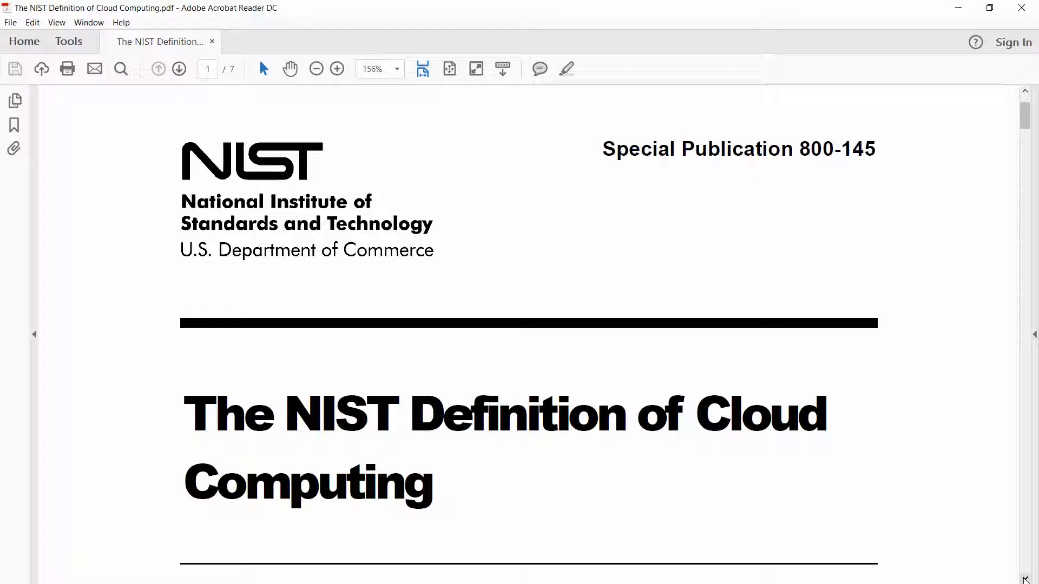
mouse_move(179, 69)
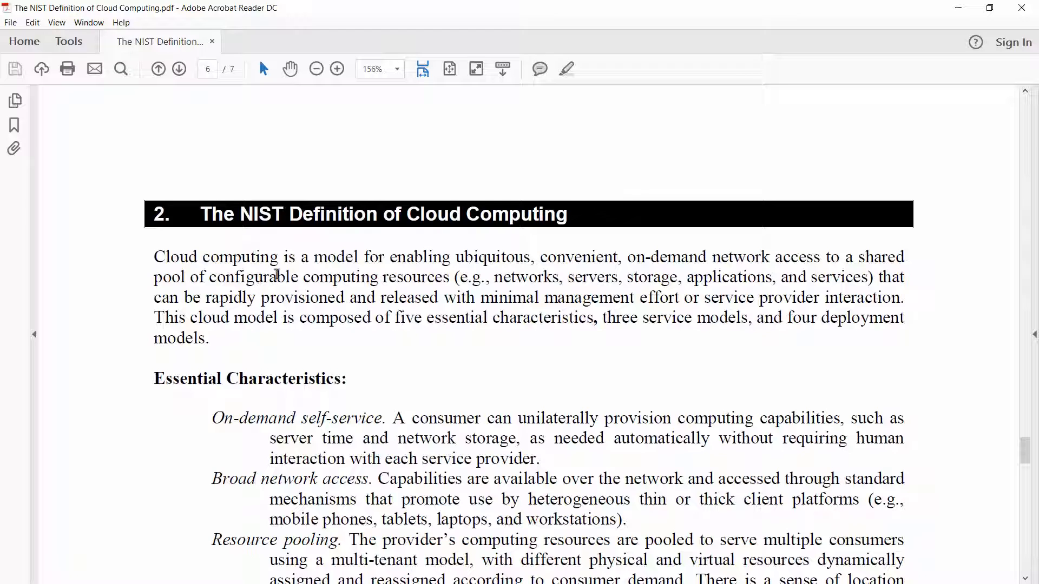
mouse_move(370, 272)
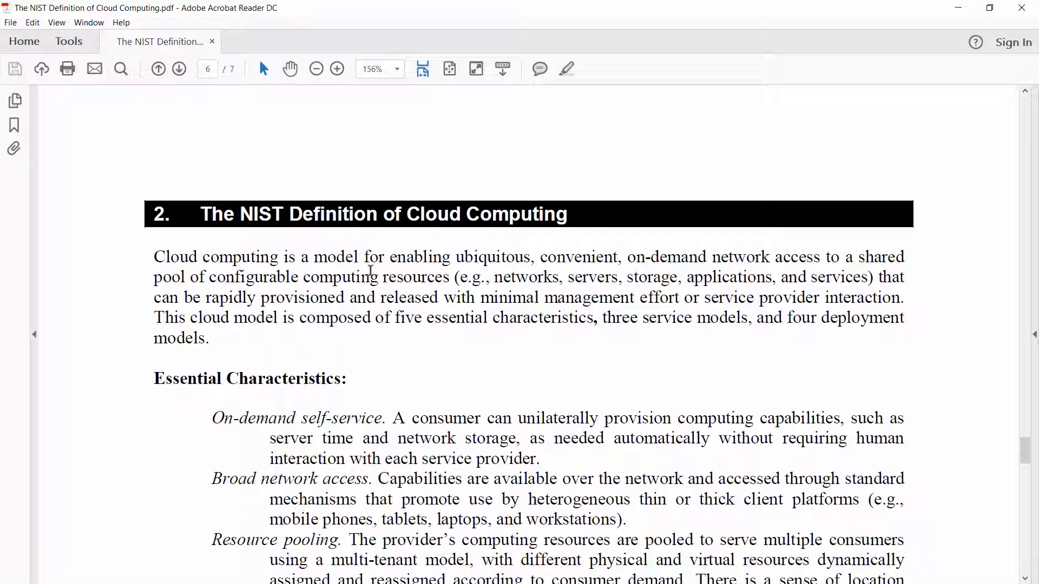
mouse_move(443, 313)
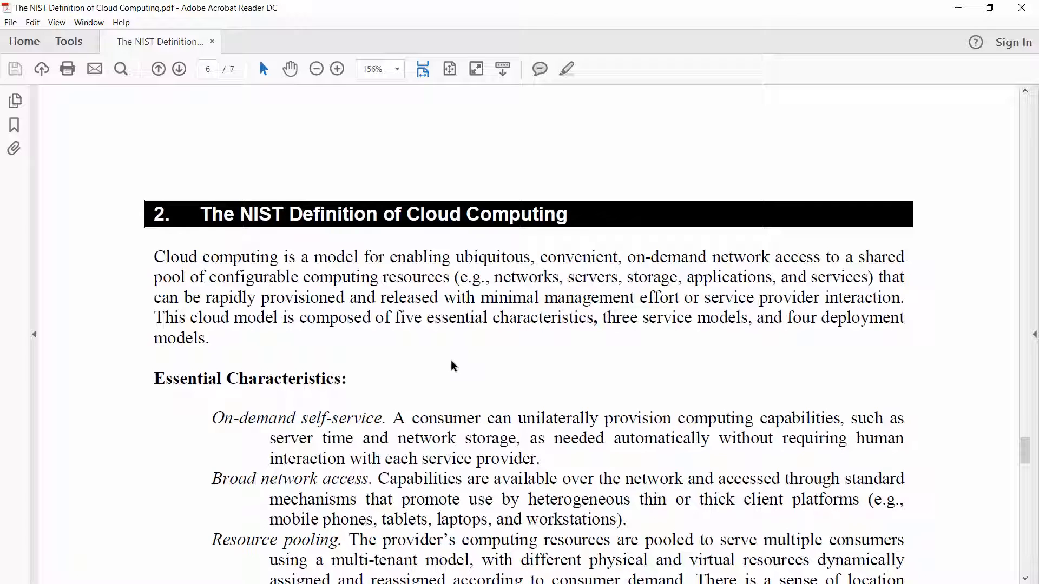
mouse_move(399, 351)
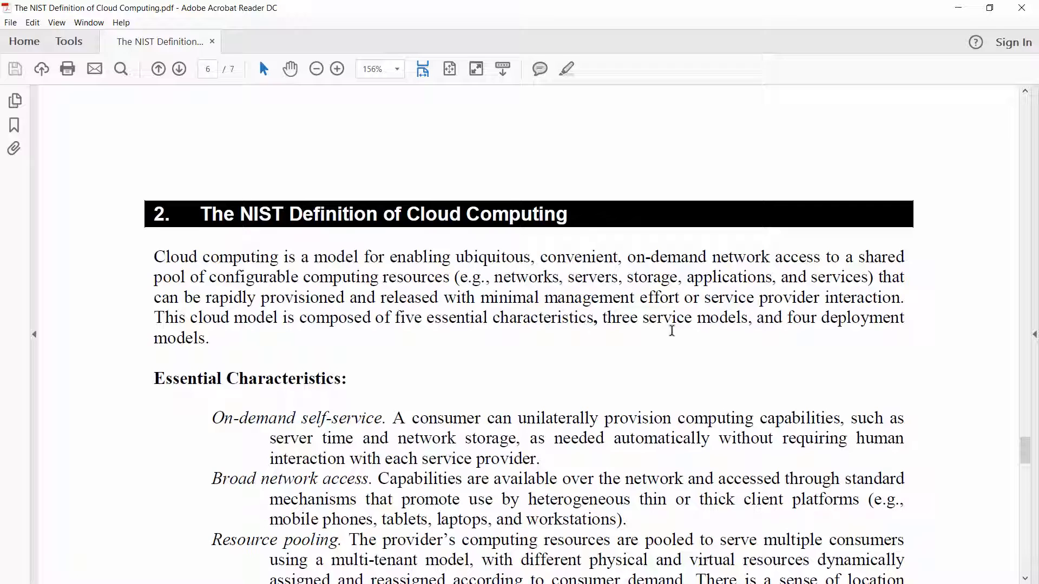
mouse_move(495, 348)
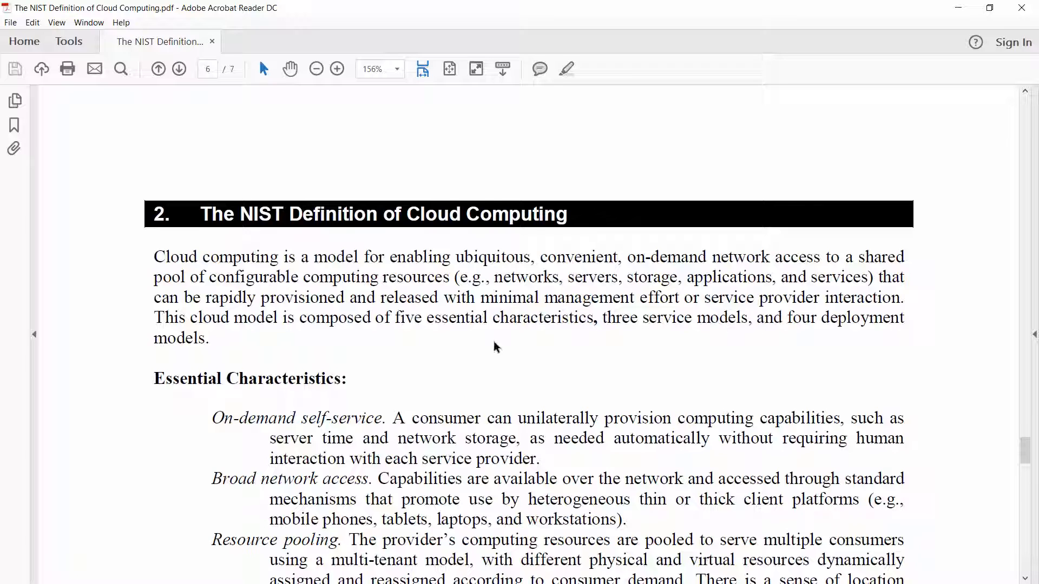
mouse_move(362, 355)
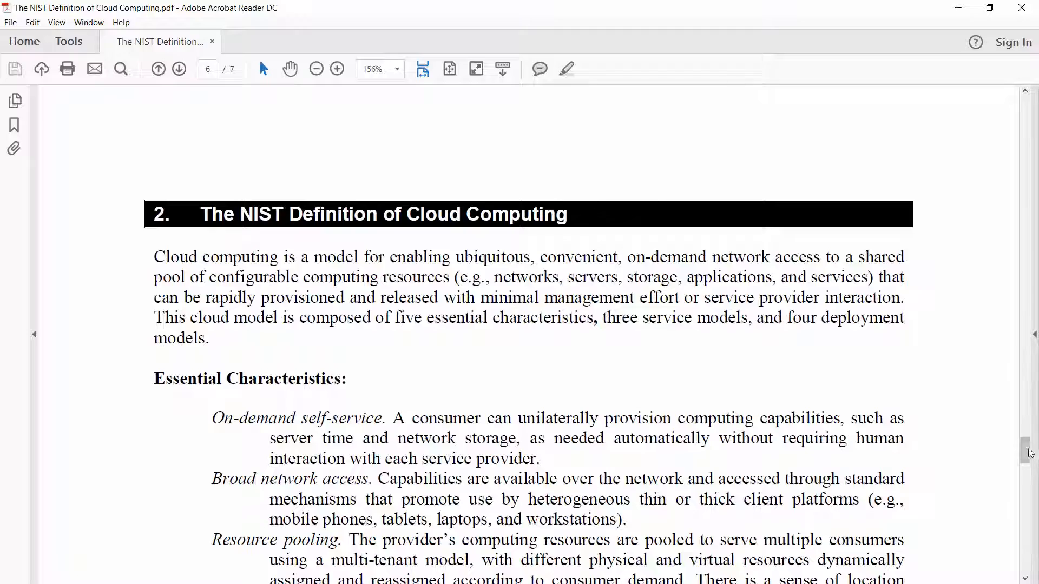
scroll("down", 3)
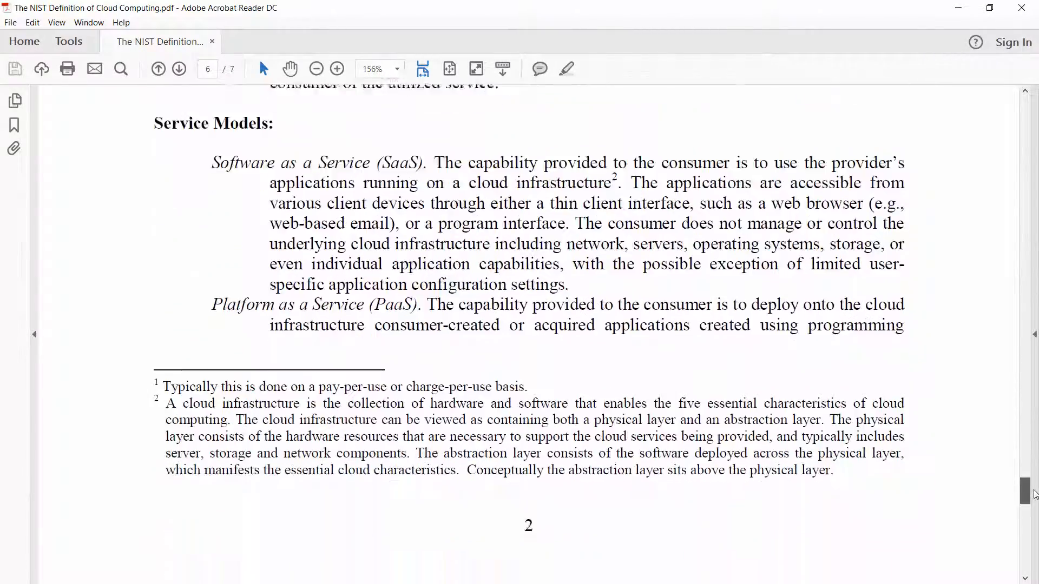
scroll("down", 3)
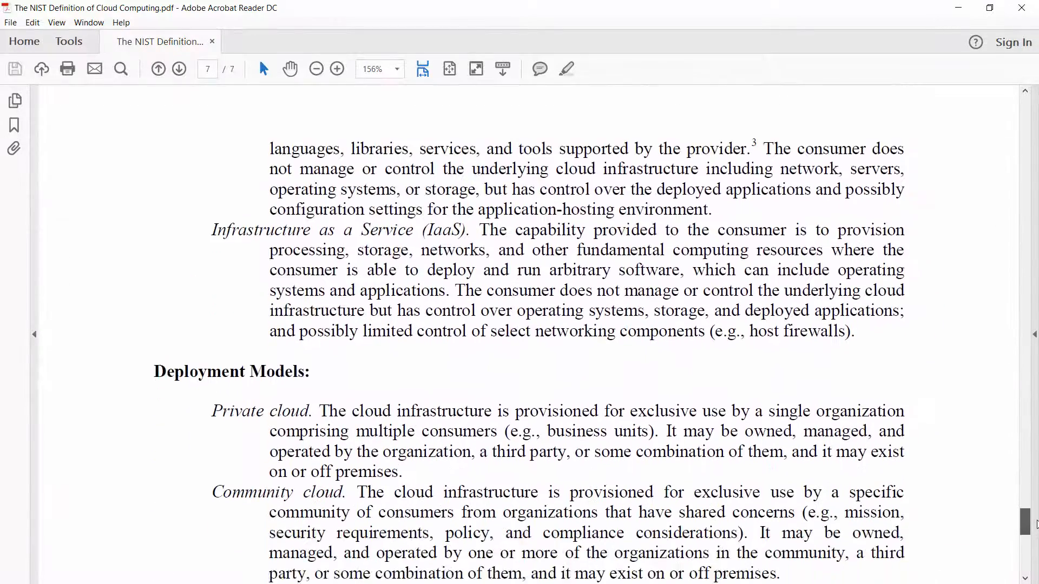
scroll("down", 3)
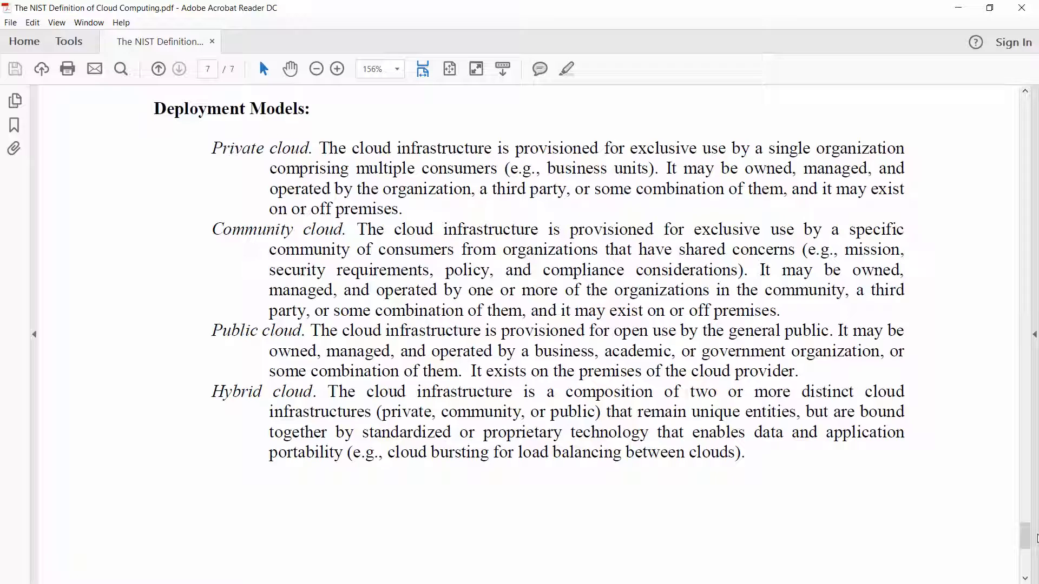
scroll("down", 3)
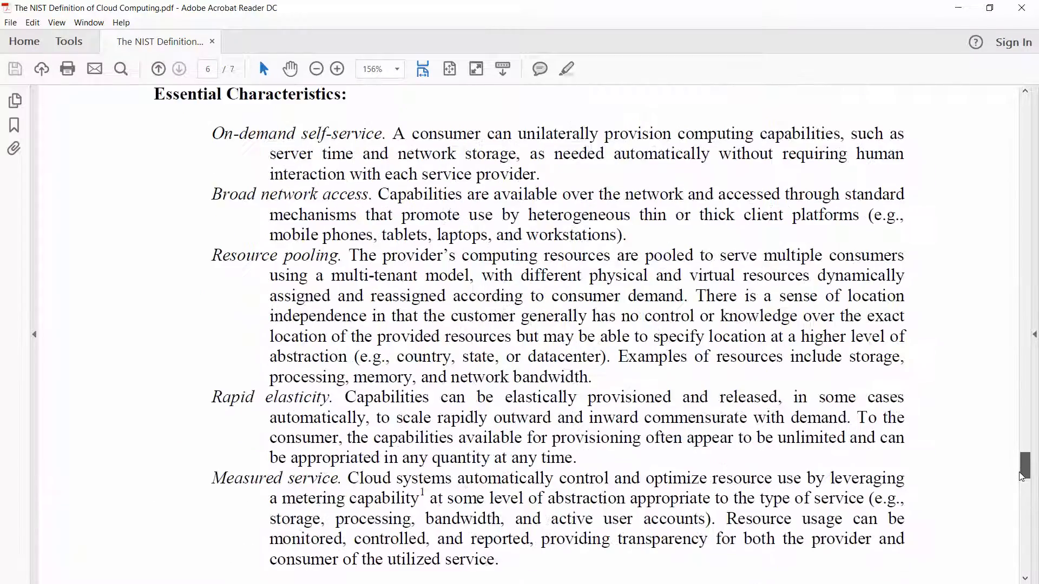
scroll("down", 3)
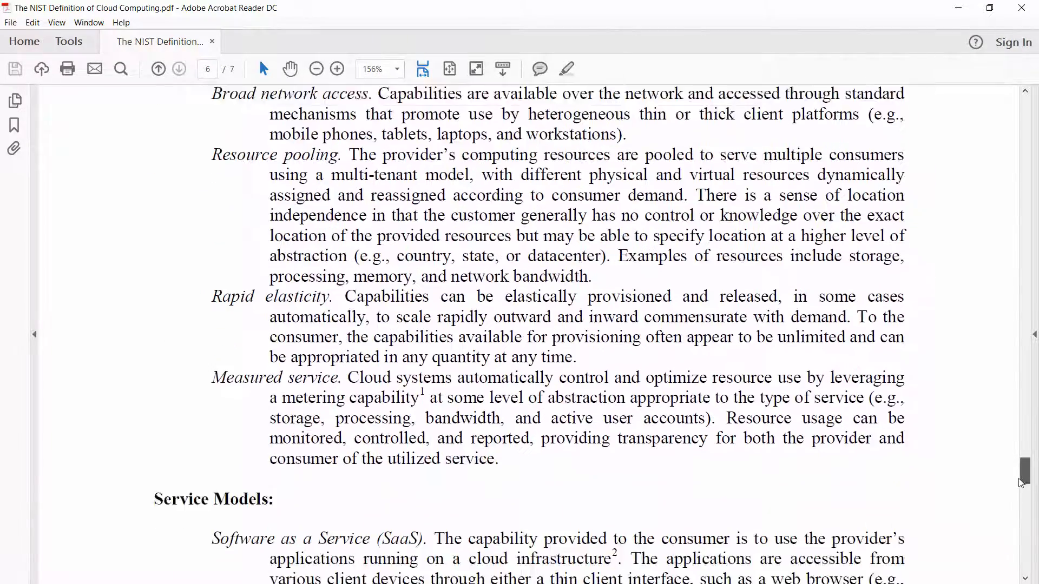